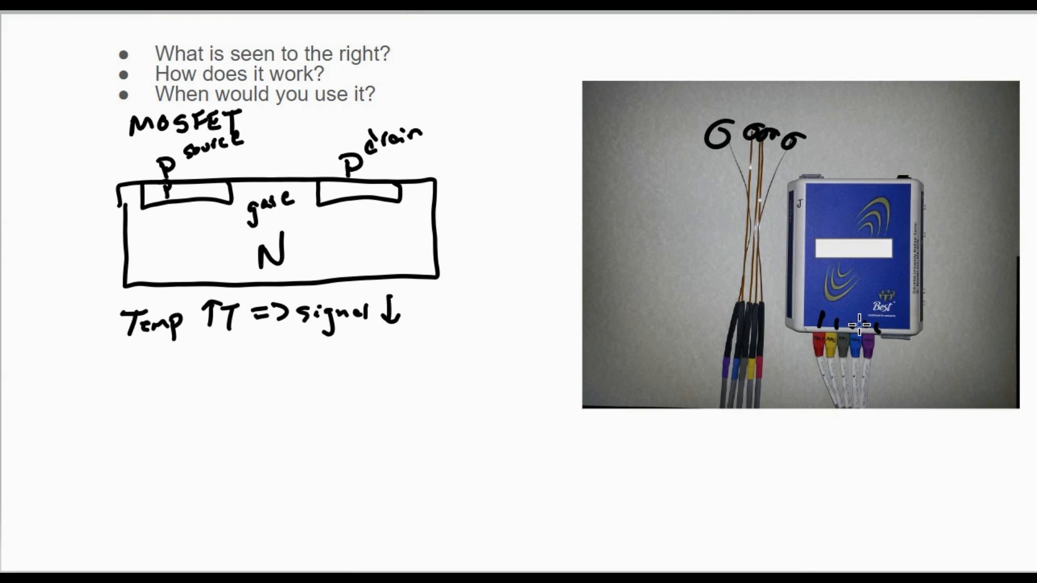
mouse_move(502, 154)
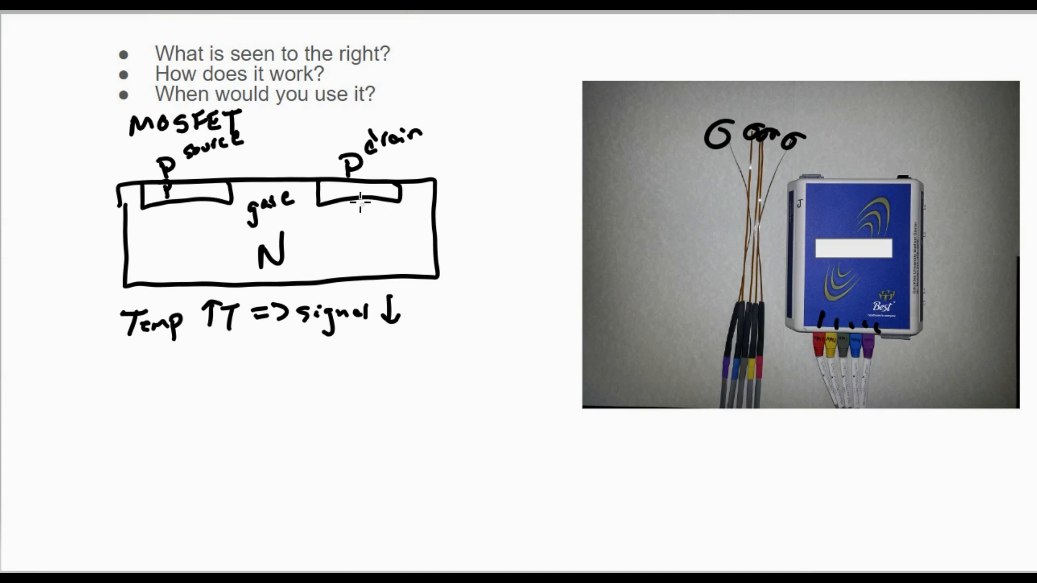
mouse_move(383, 164)
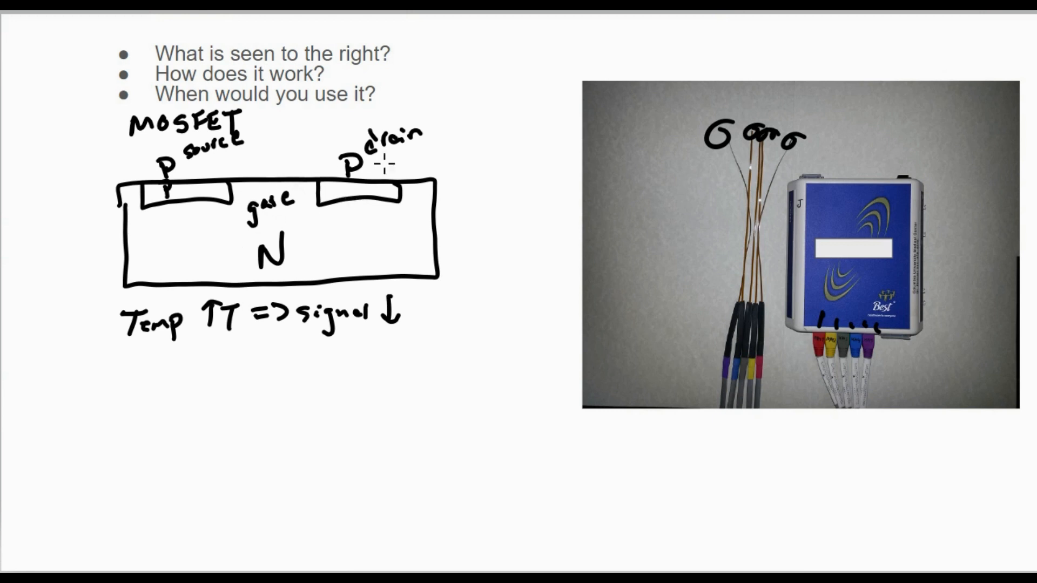